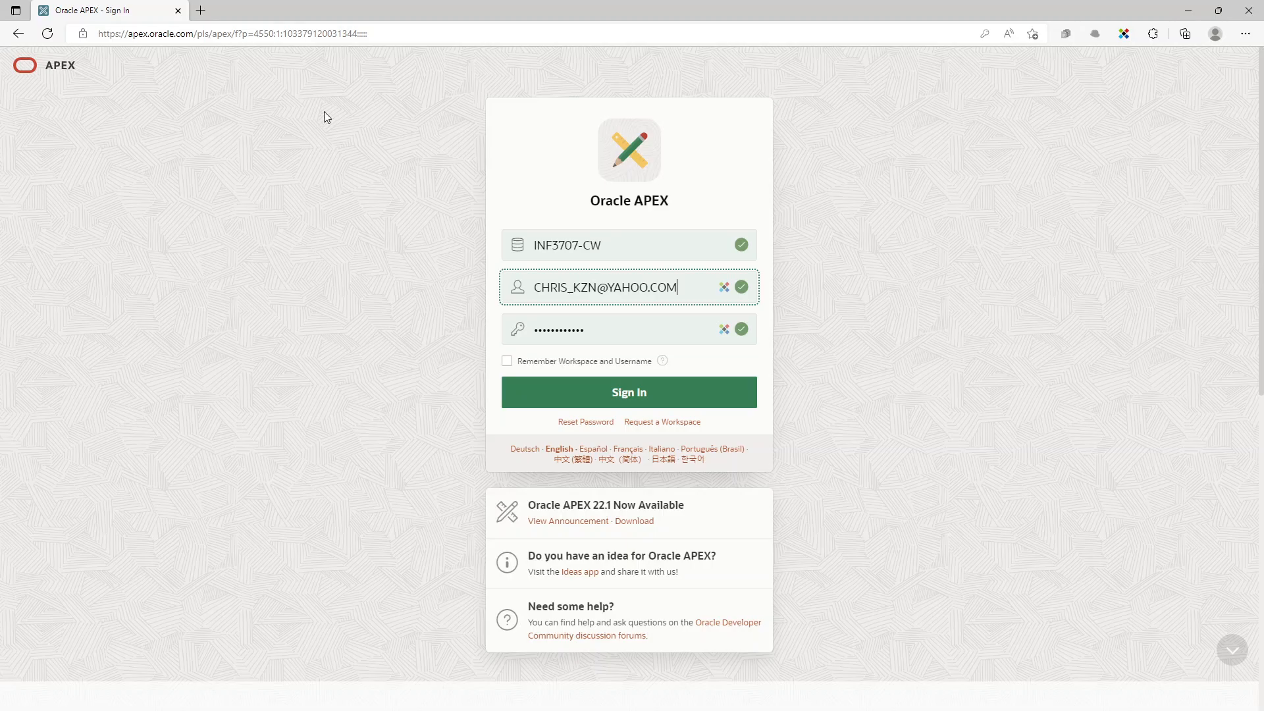
- Sign in to the course workspace with the entered workspace, username and password
click(628, 392)
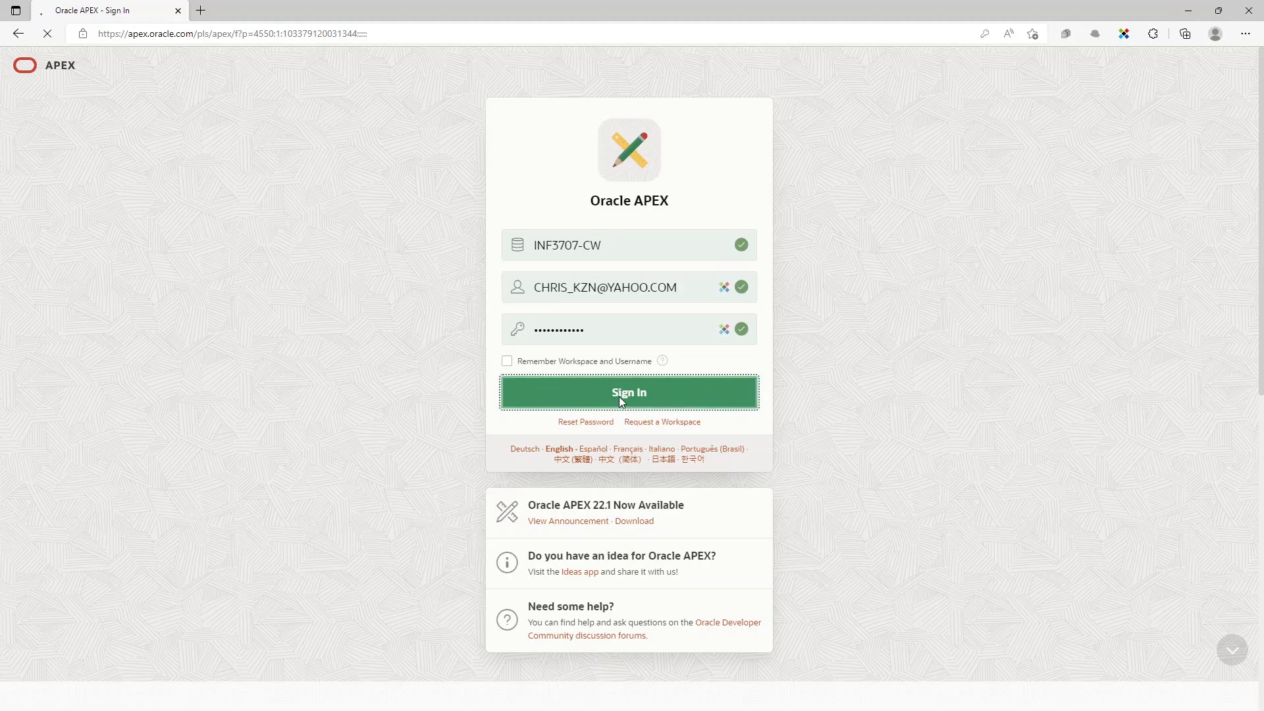
click(628, 392)
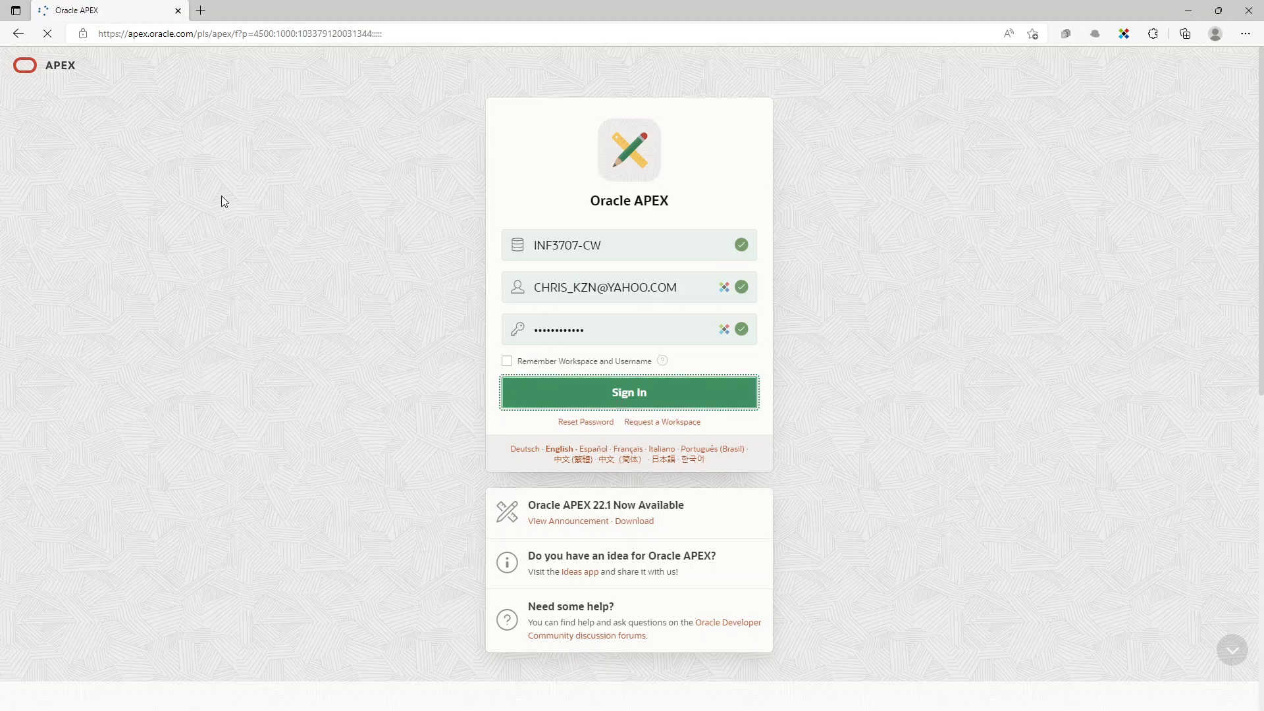
click(628, 392)
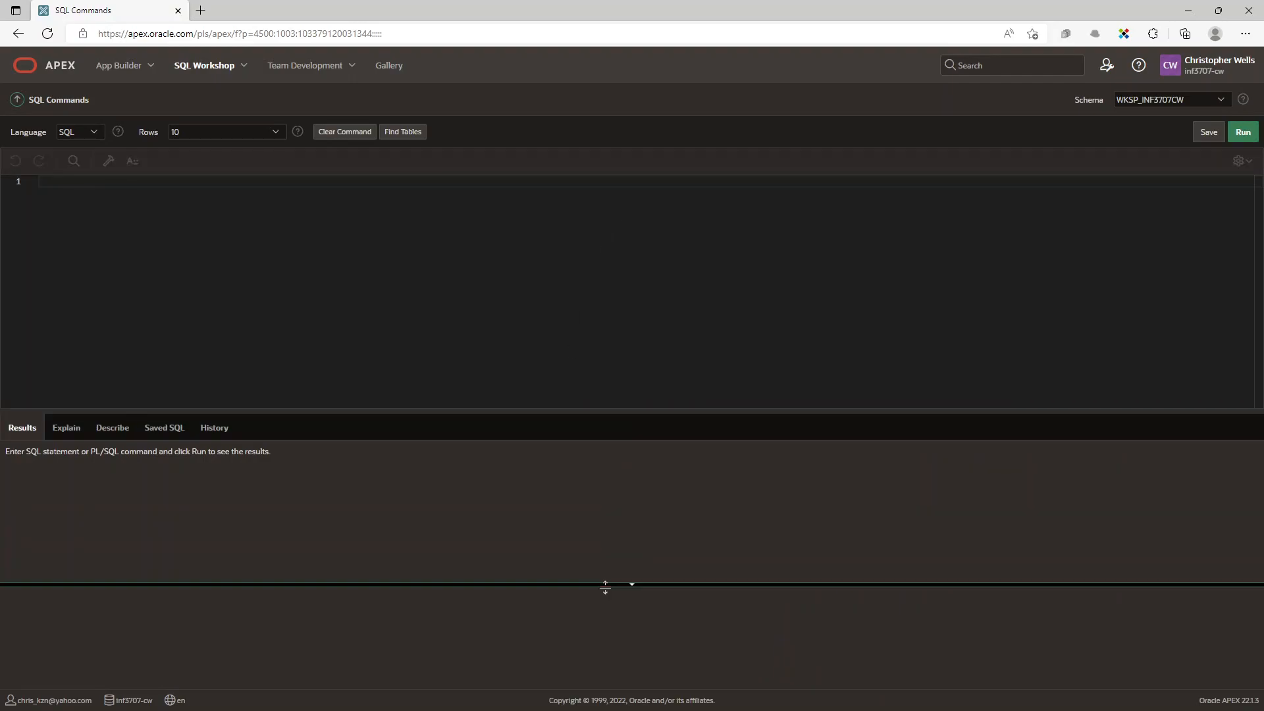
- Search Saved SQL for question_75 and load its seven-line SUM join into the editor
drag(604, 584, 604, 589)
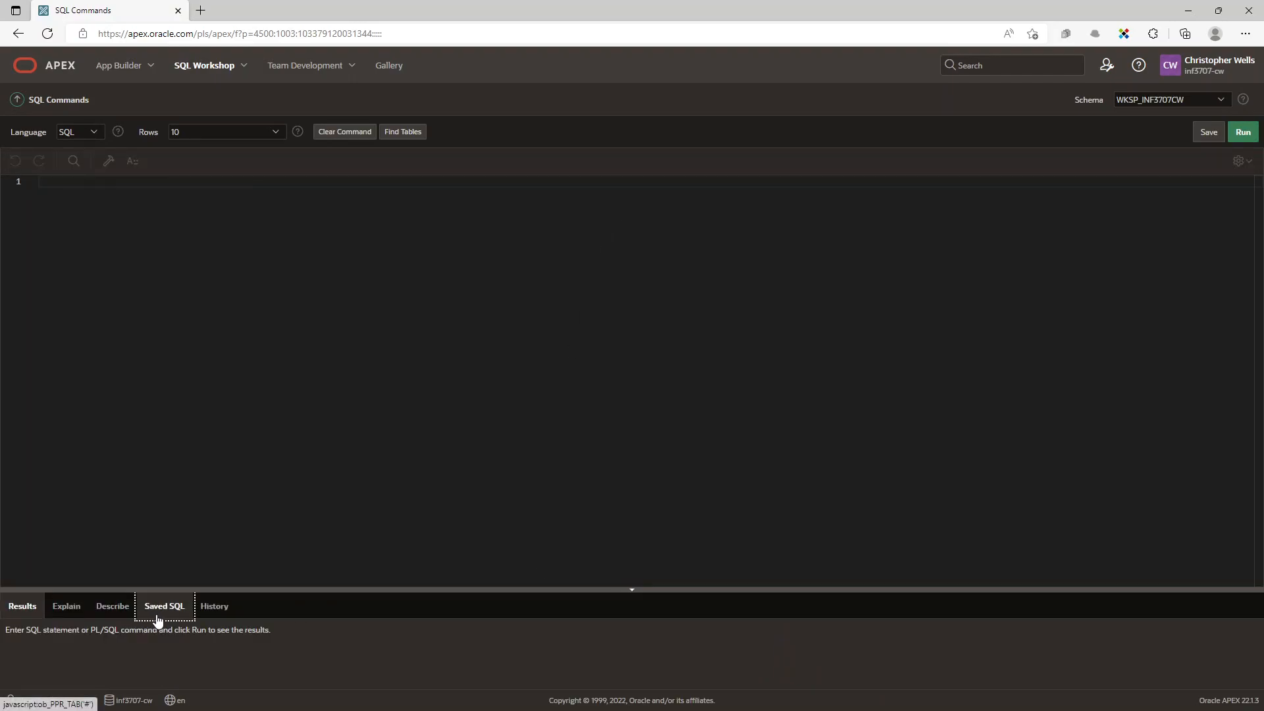
click(163, 606)
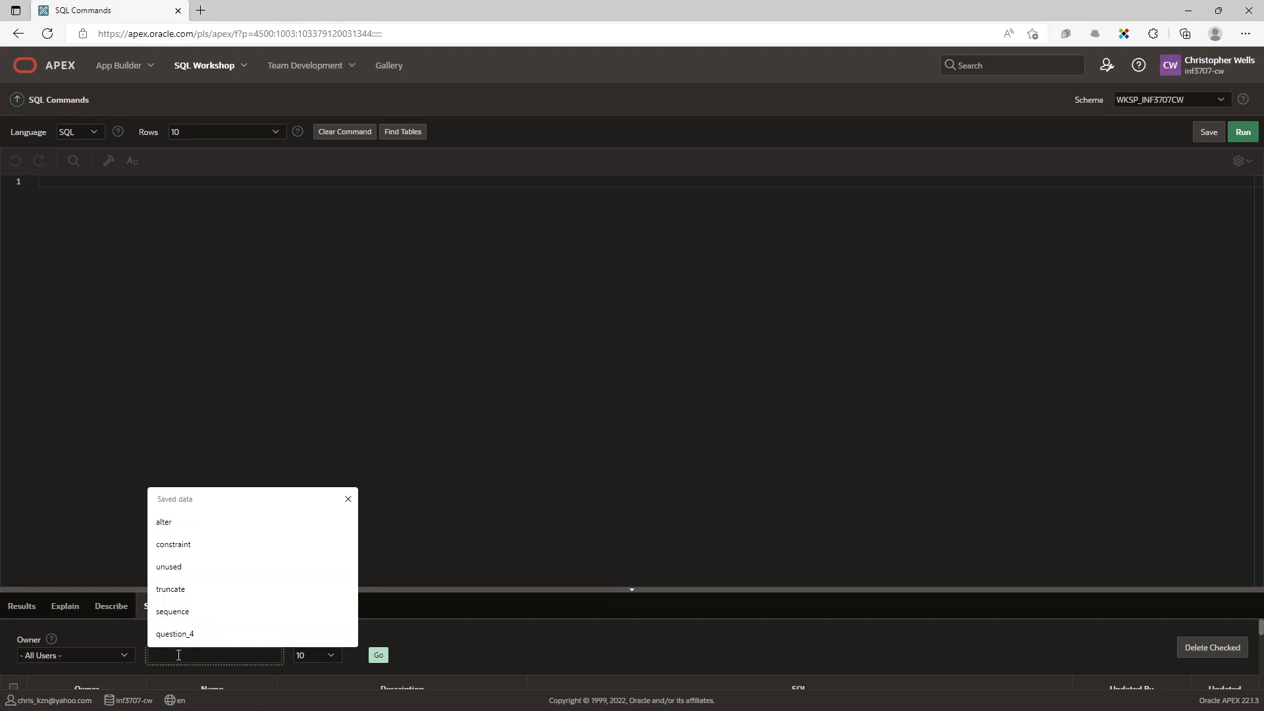
text(question_7.5)
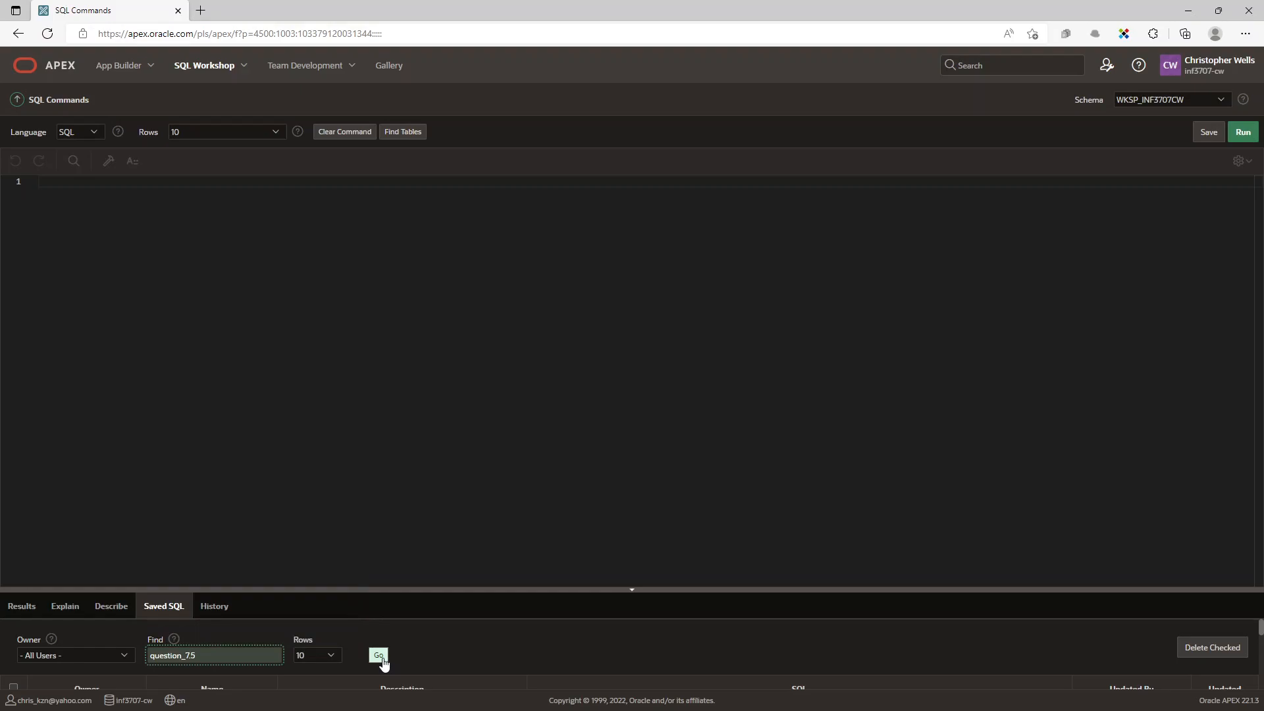
click(378, 654)
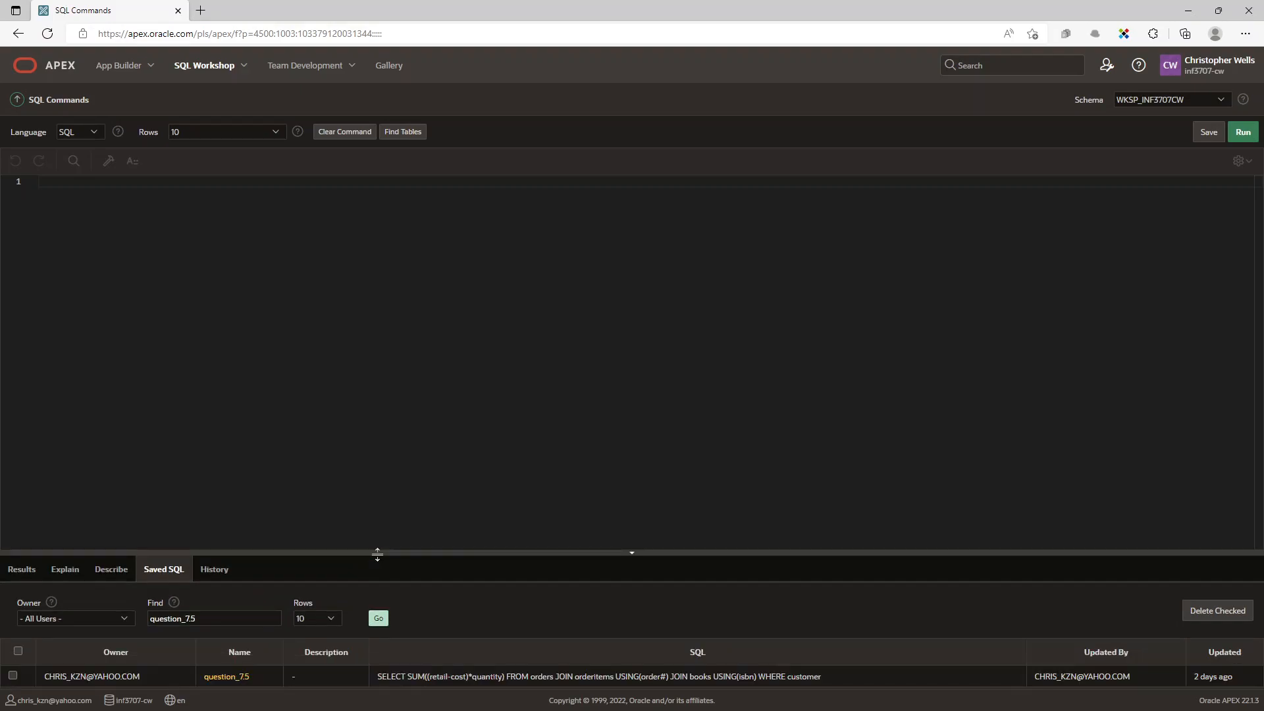
click(226, 677)
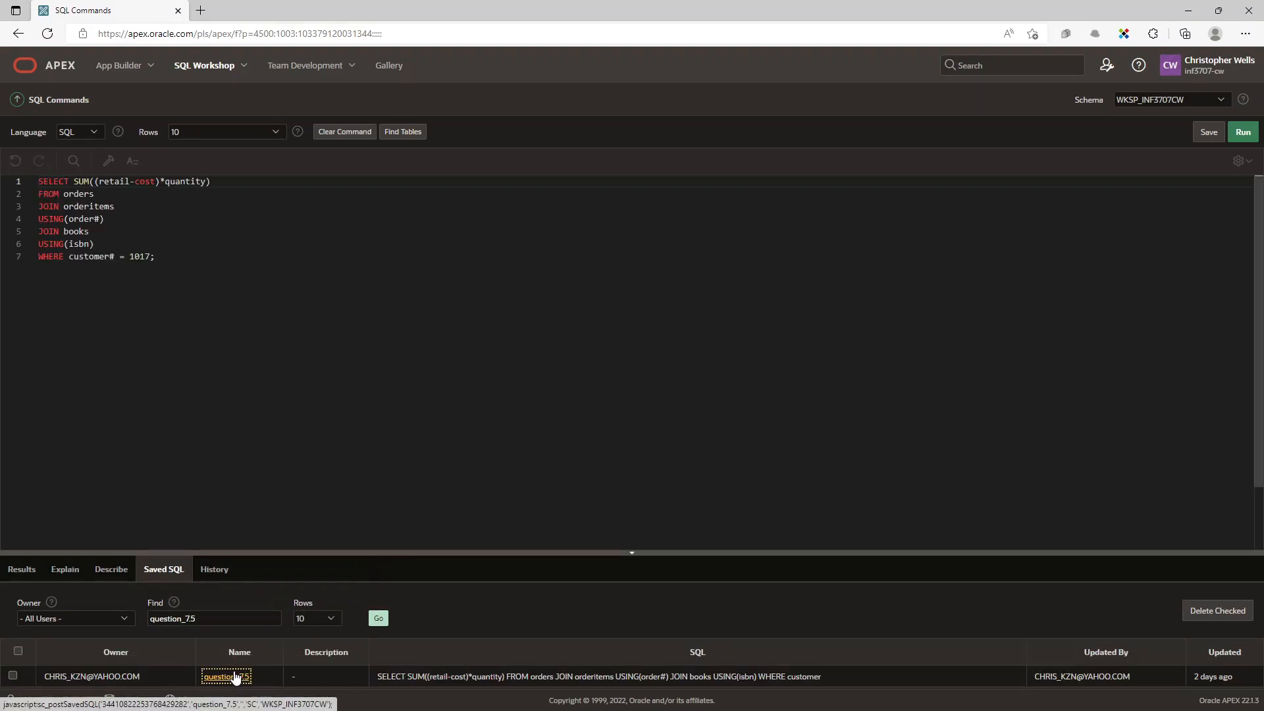
- Enlarge the editor text and return to the empty Results area below it
click(225, 676)
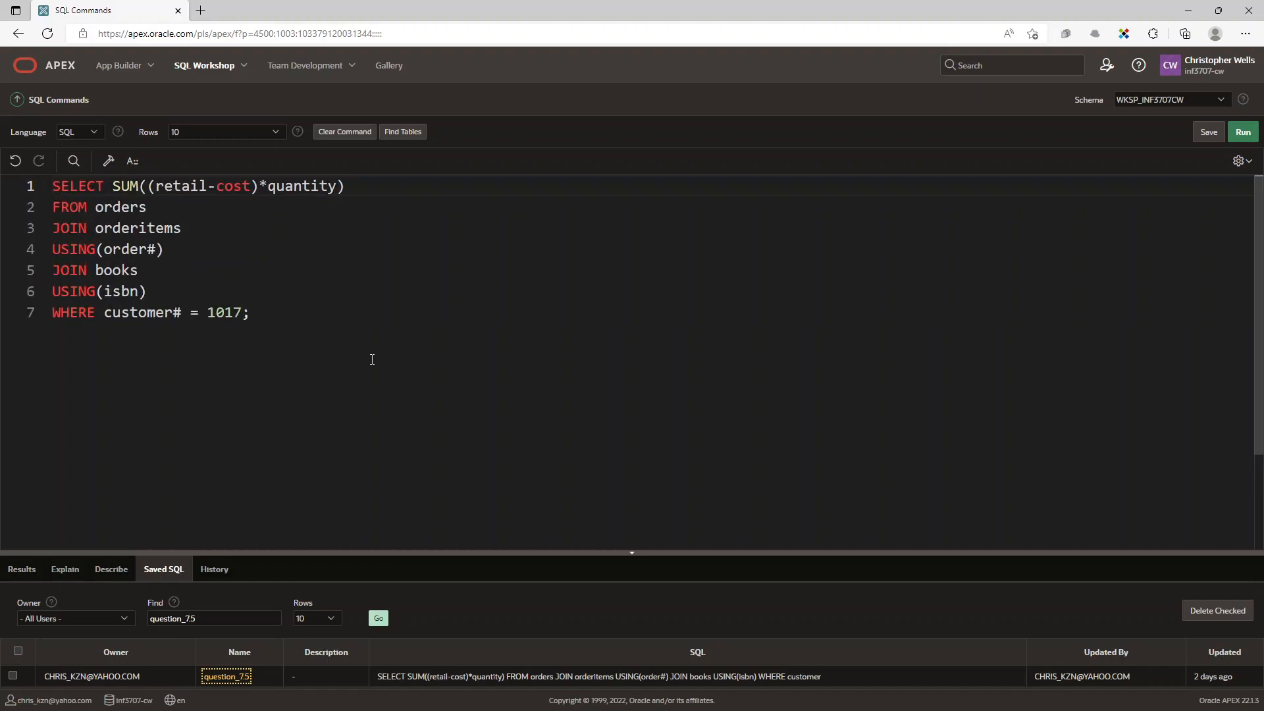
click(22, 569)
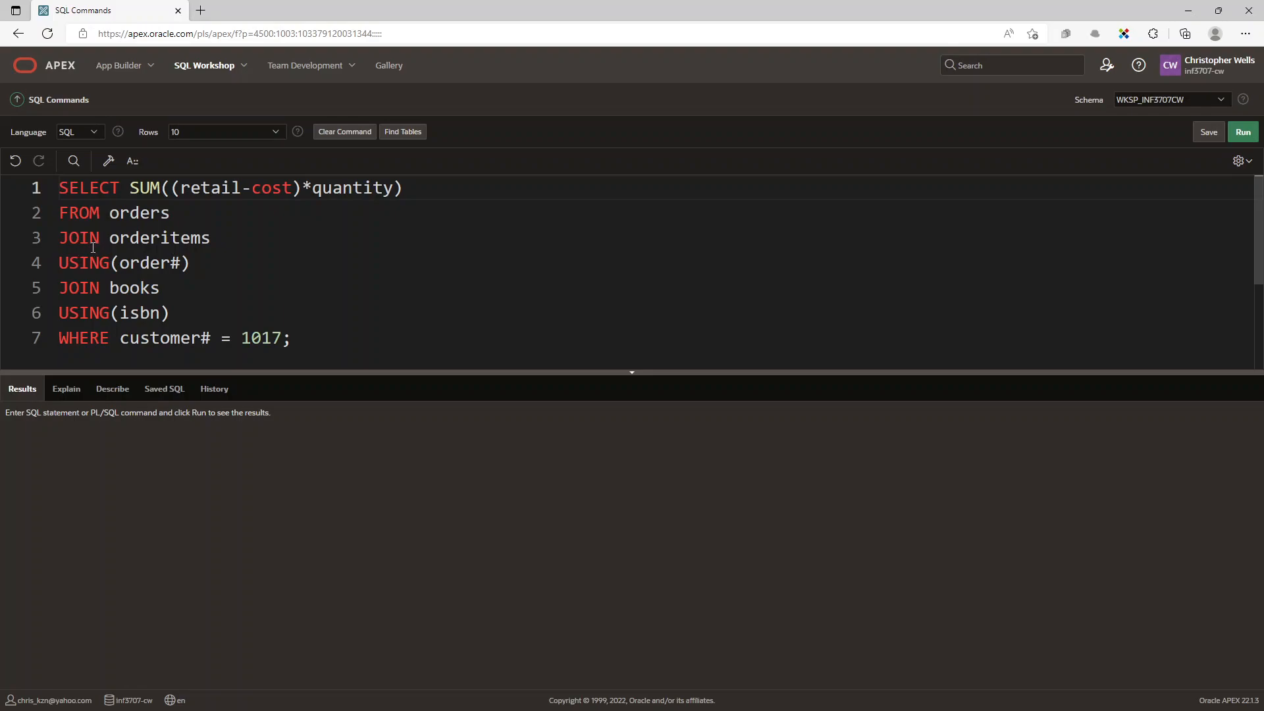
mouse_move(104, 268)
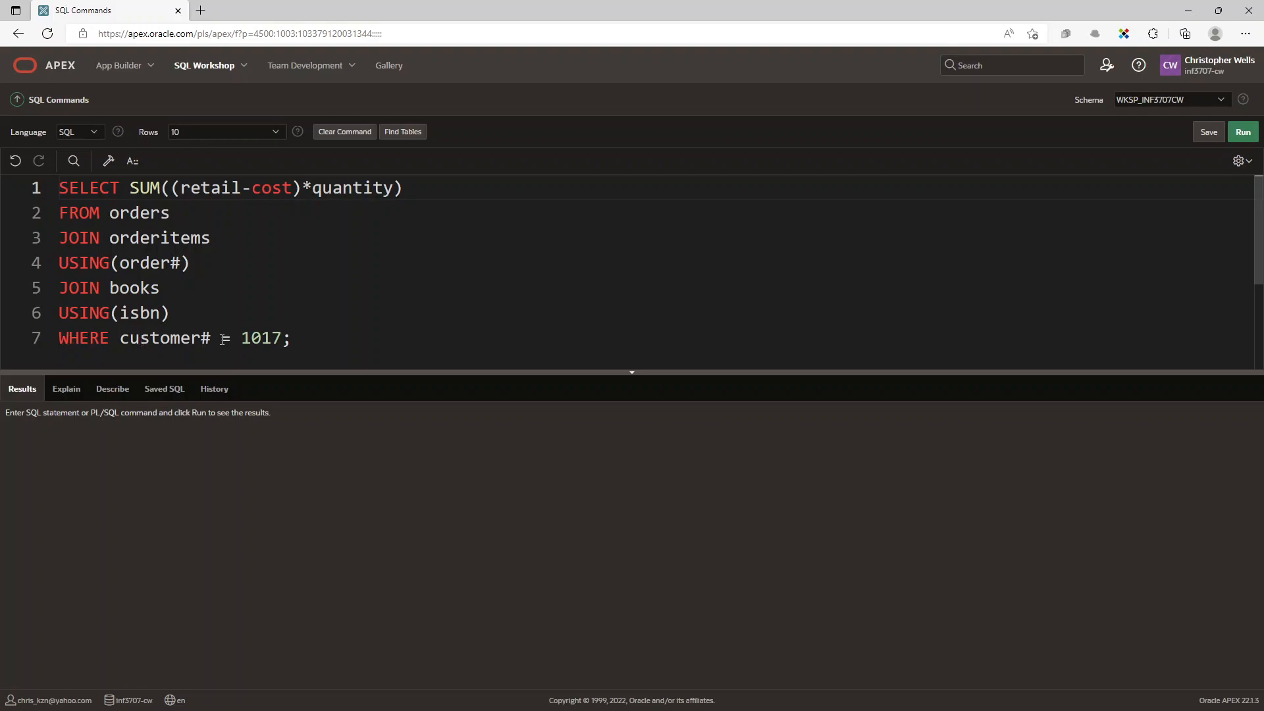
mouse_move(562, 290)
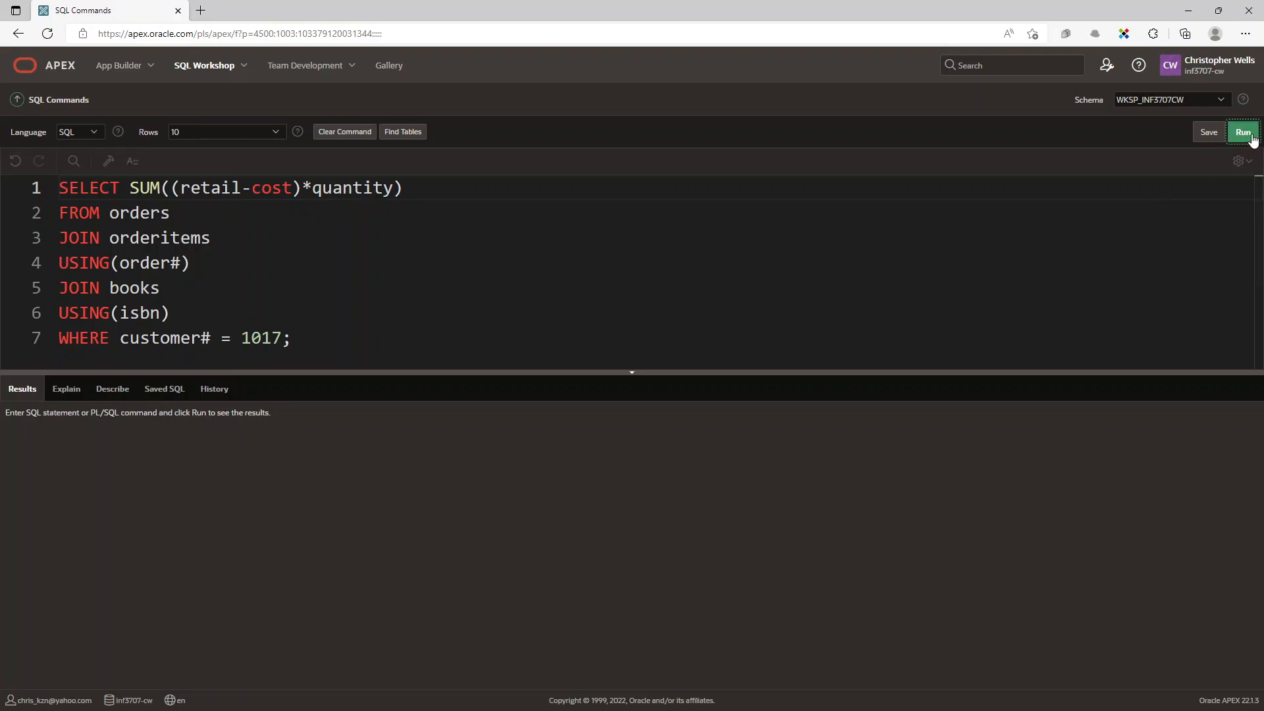
- Run the question_75 query, returning one row with total 59.78 for customer 1017
click(1241, 131)
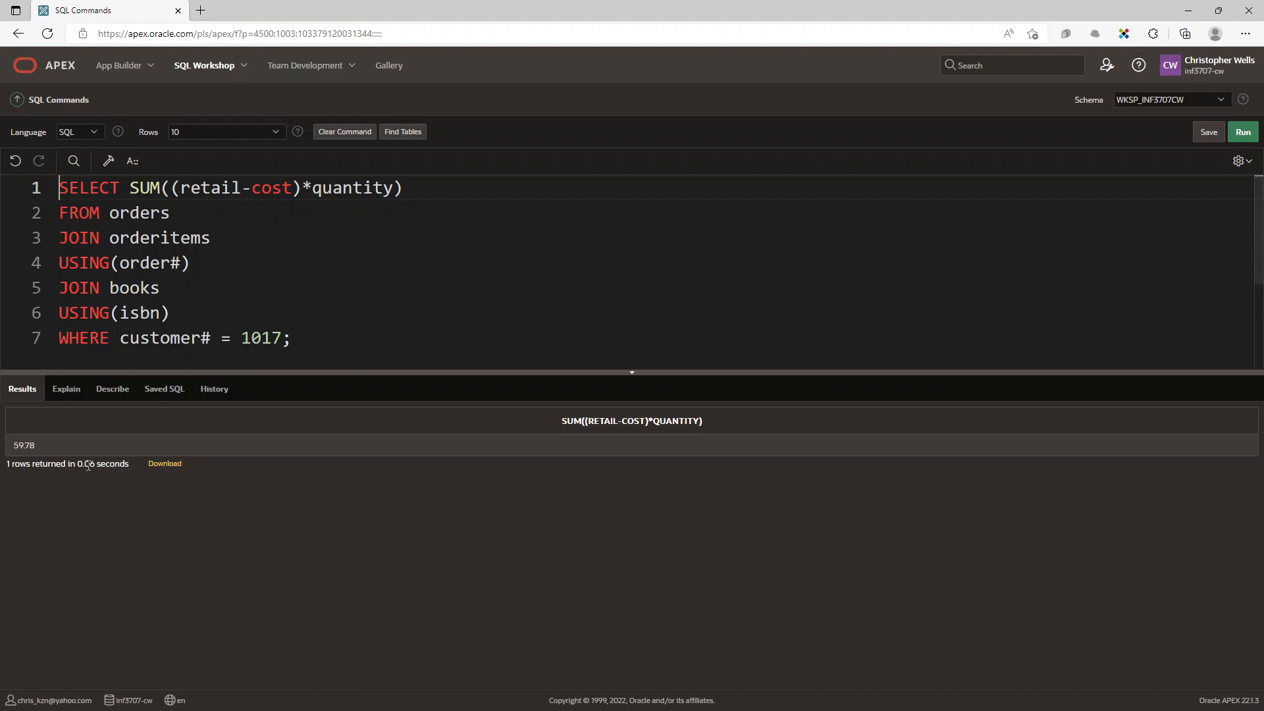
mouse_move(12, 454)
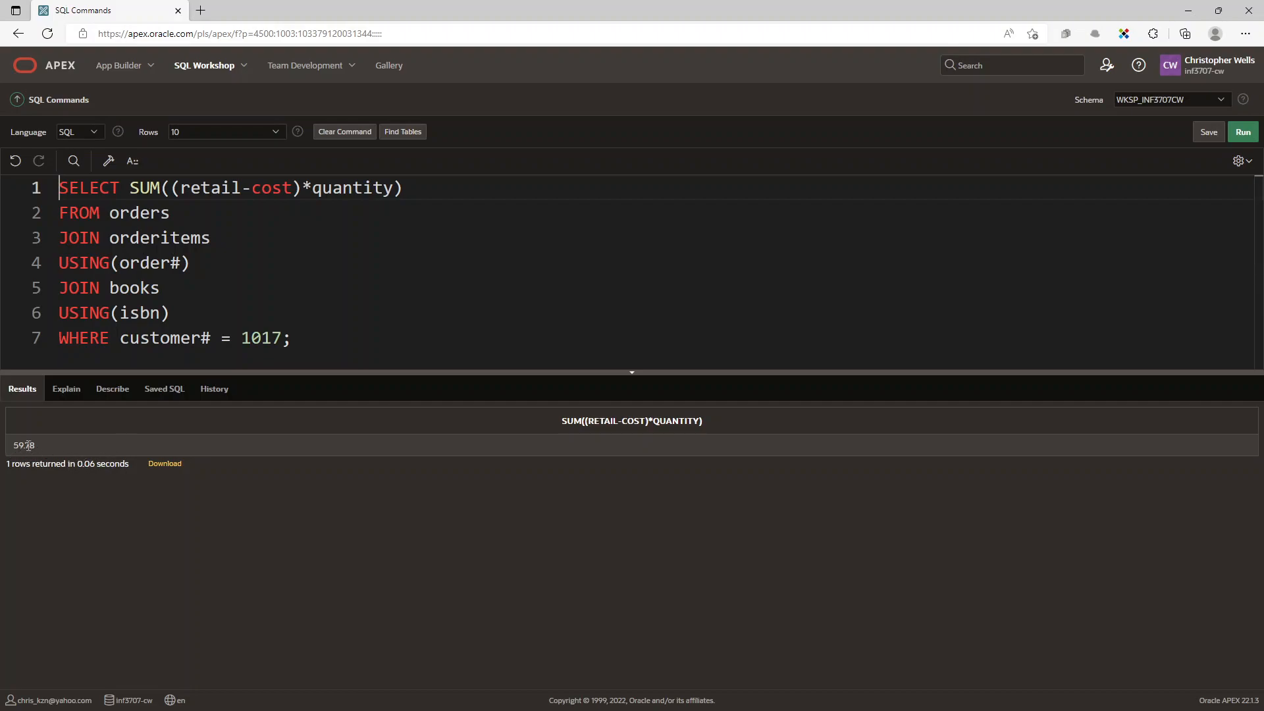
mouse_move(284, 430)
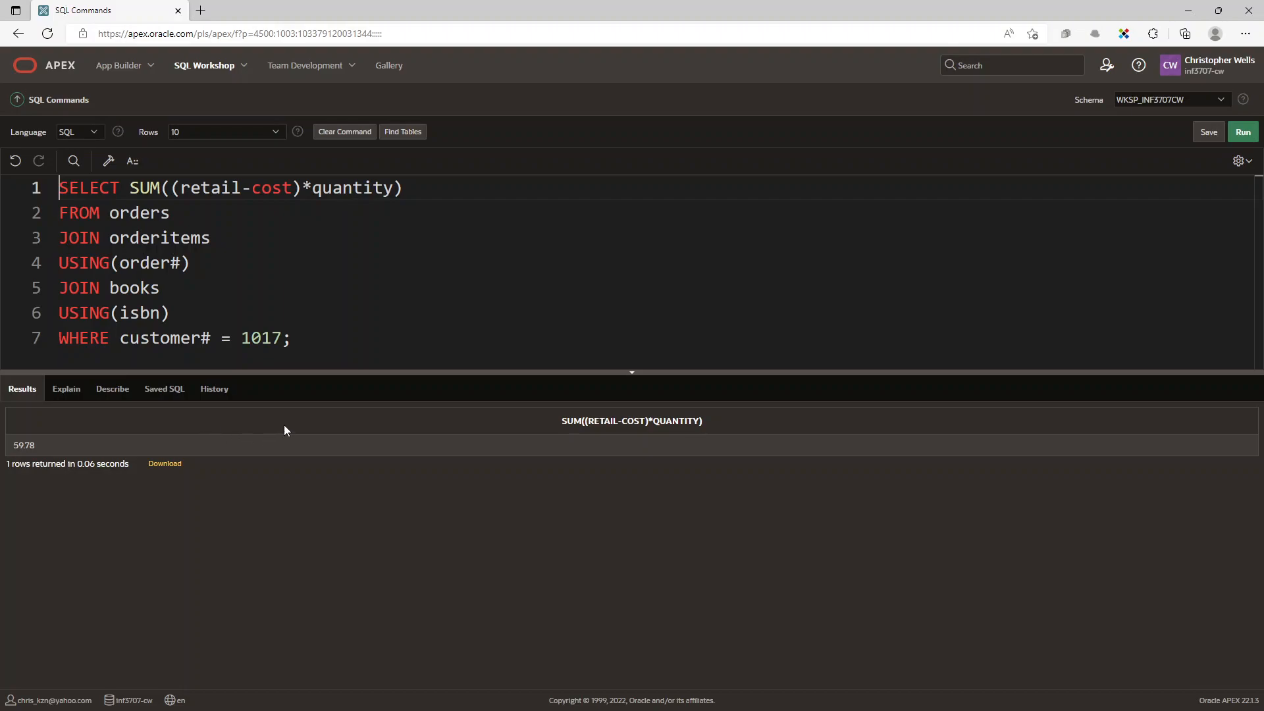